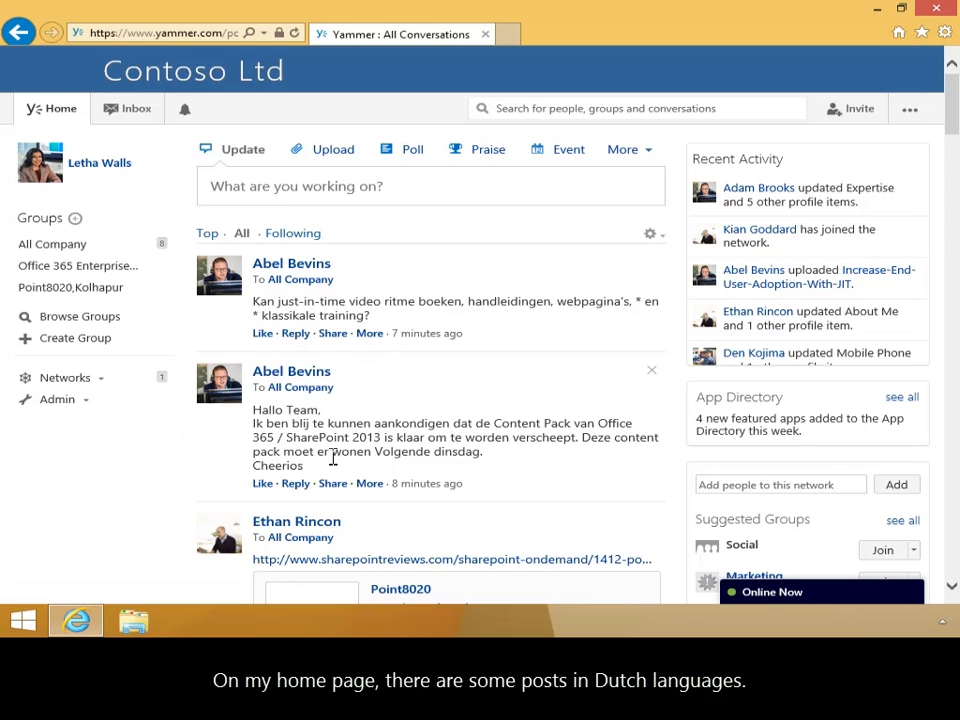
mouse_move(344, 476)
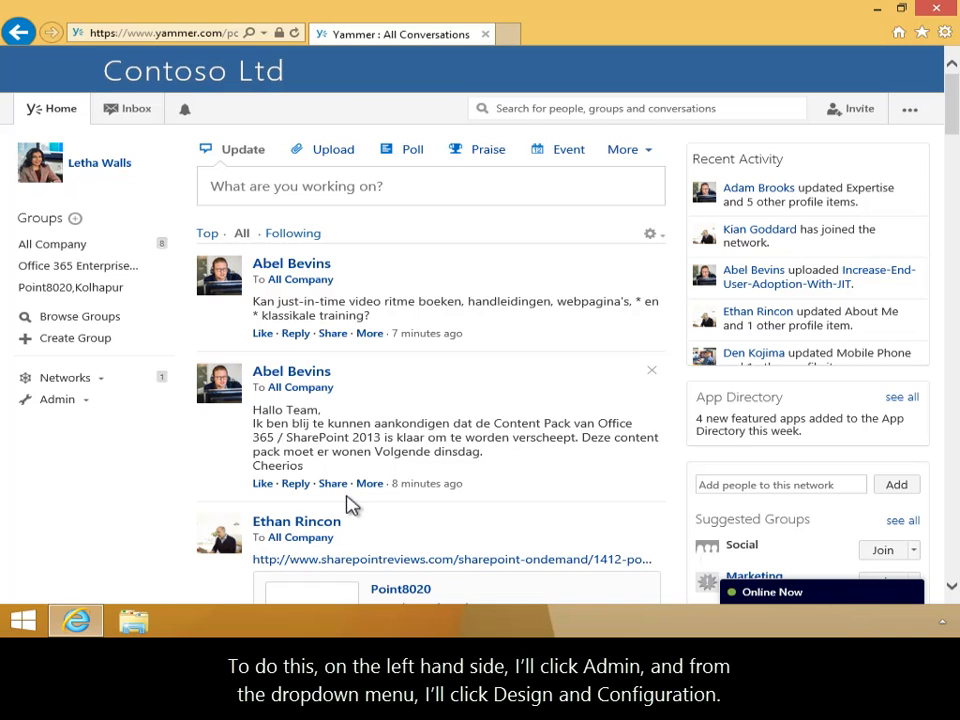
Reach the network's Design and Configuration page from the Admin sidebar menu.
click(56, 400)
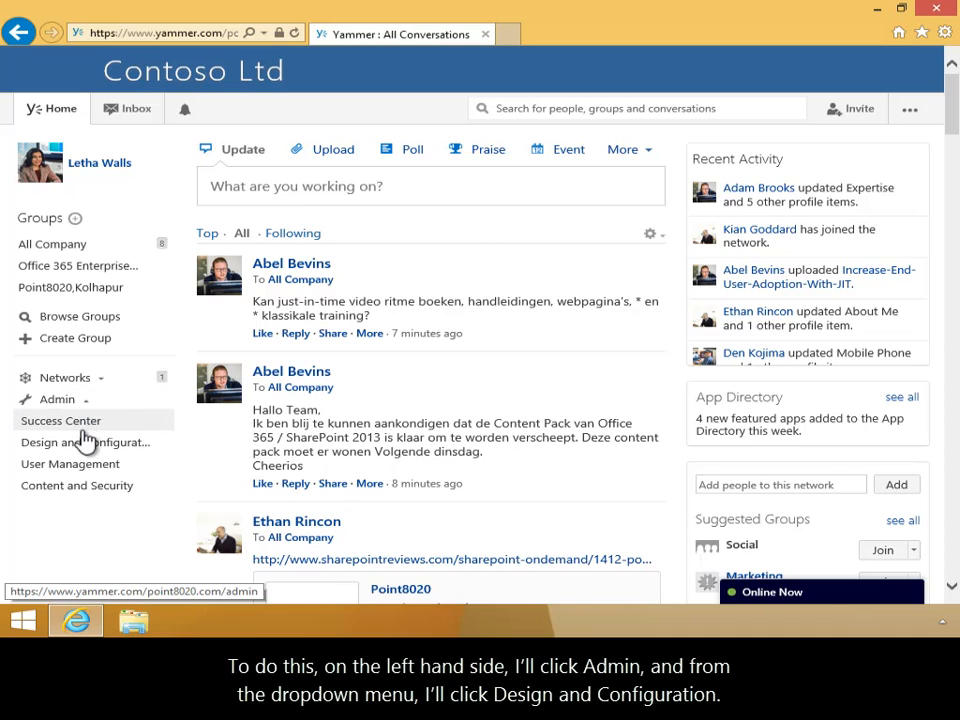
click(84, 442)
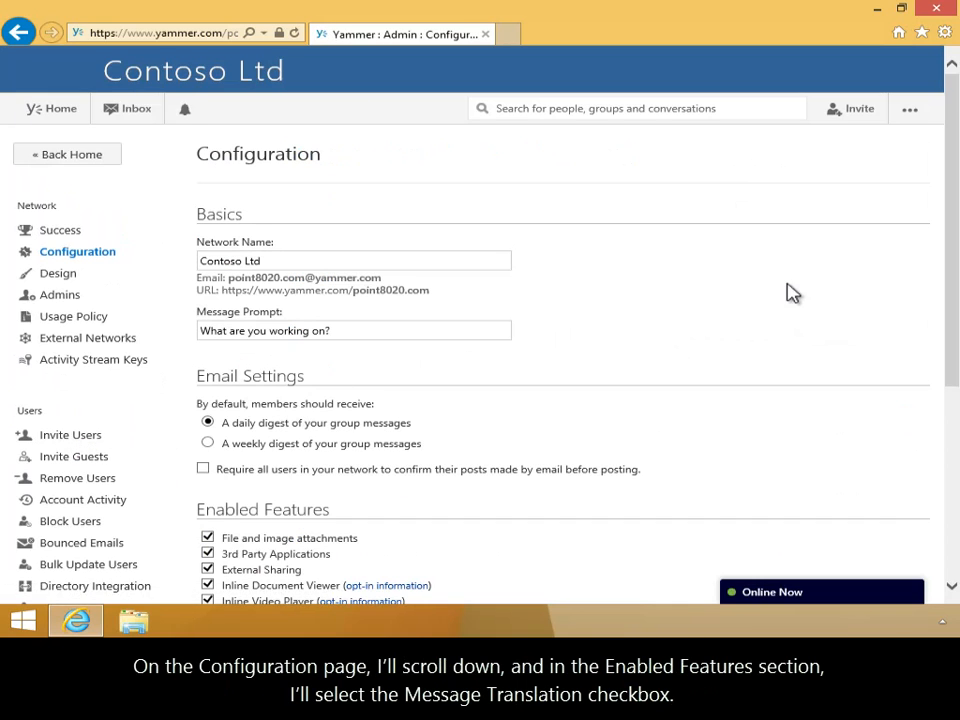
Enable Message Translation under Enabled Features and save the network configuration.
scroll(down, 3)
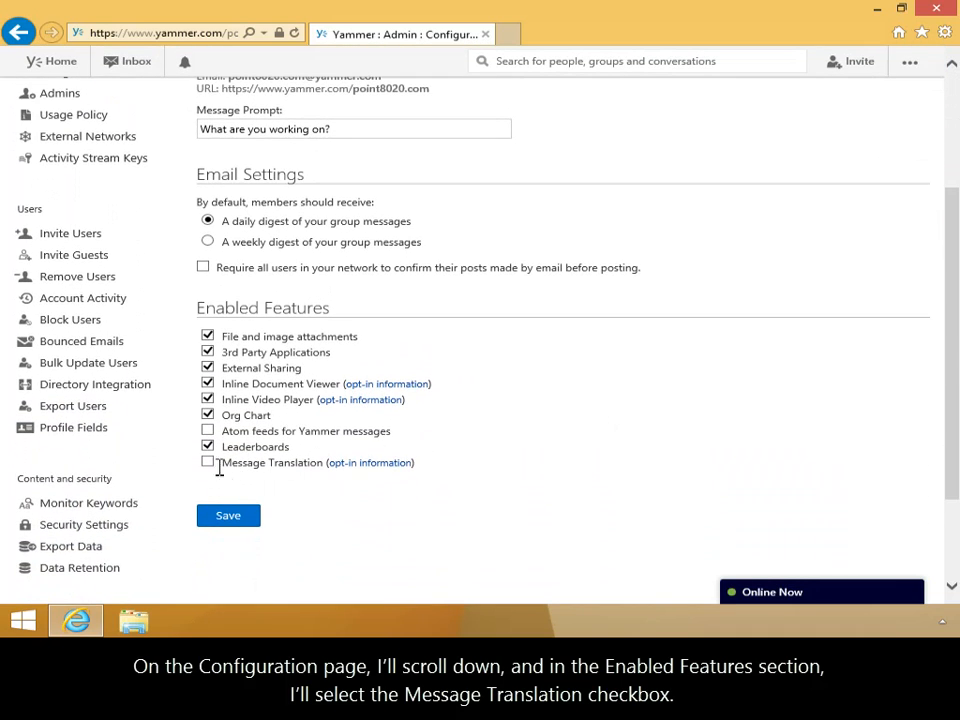
click(208, 462)
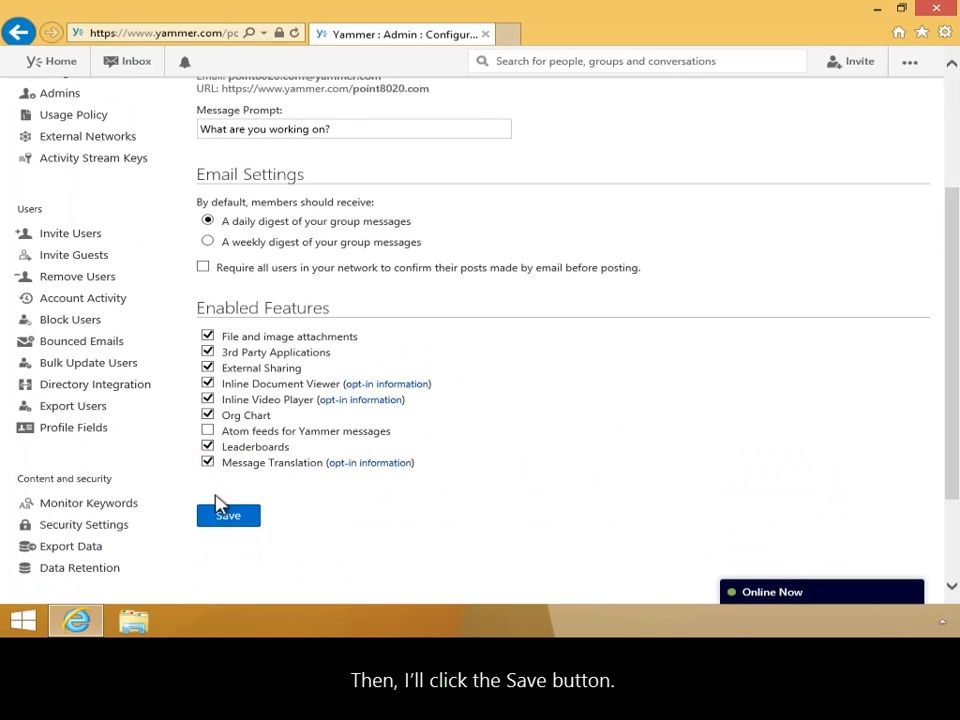
click(228, 516)
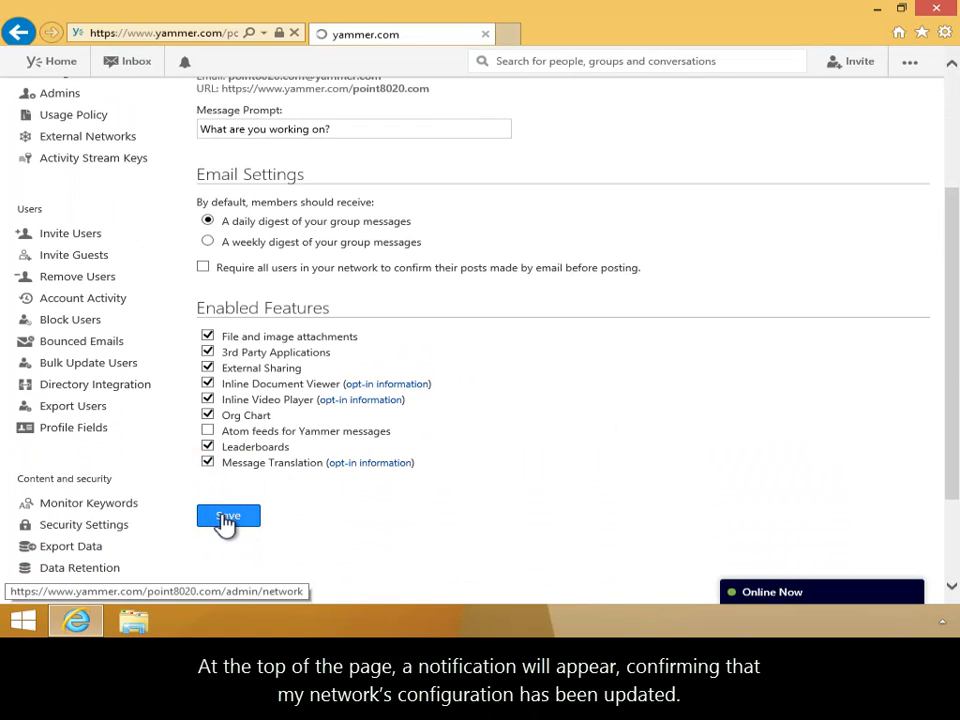
click(228, 516)
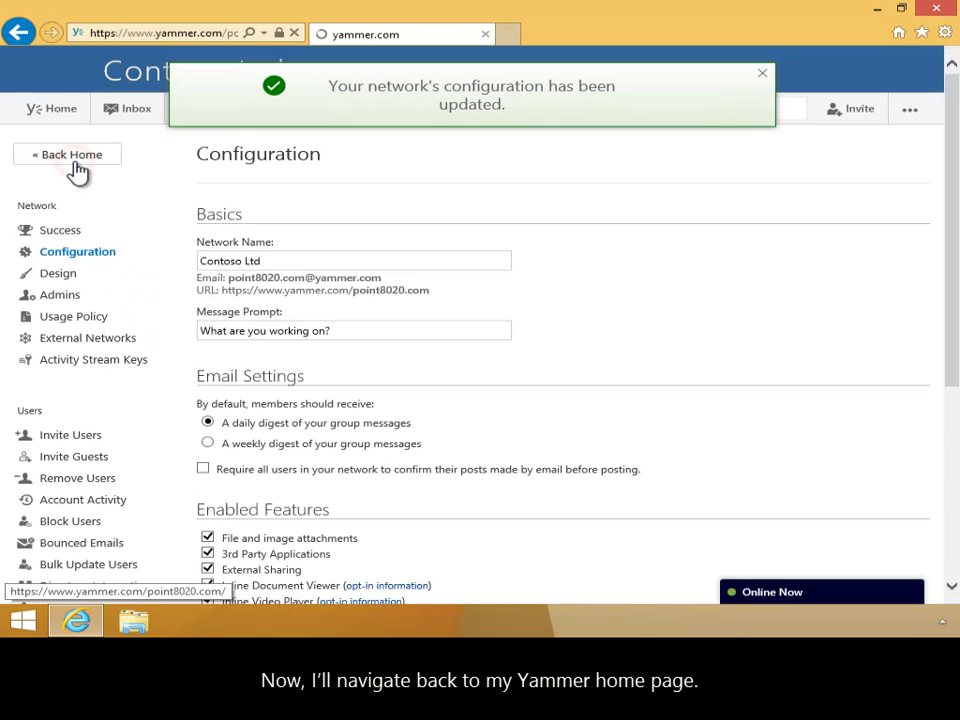
Go Back Home to the Yammer feed, where posts now offer a Translate option.
click(70, 154)
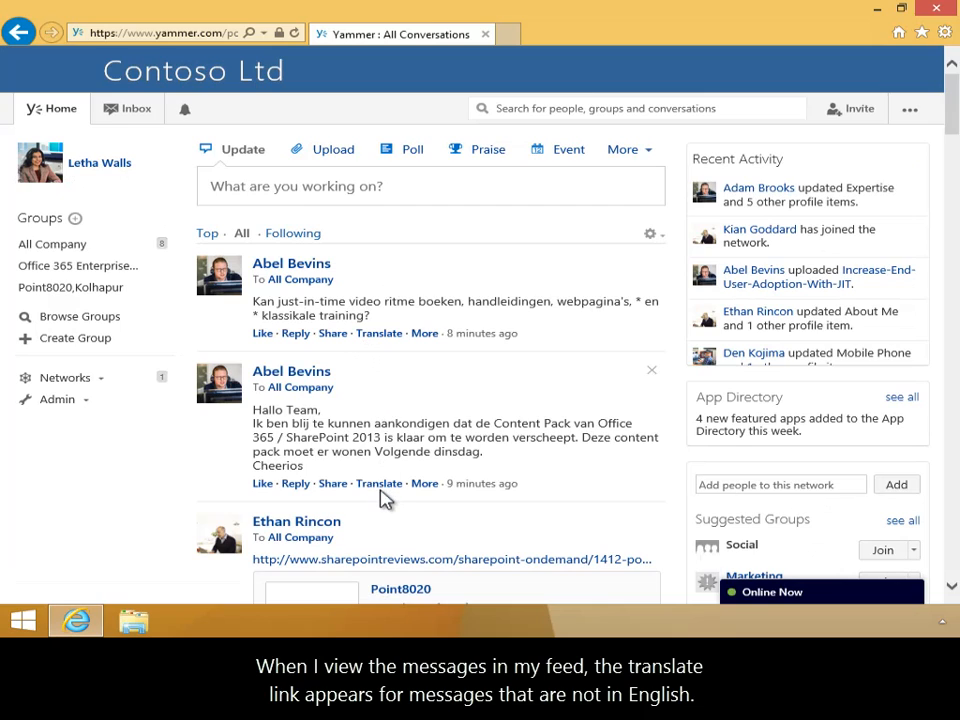
Translate the Dutch Content Pack announcement into English, with Show Original Text available.
click(380, 482)
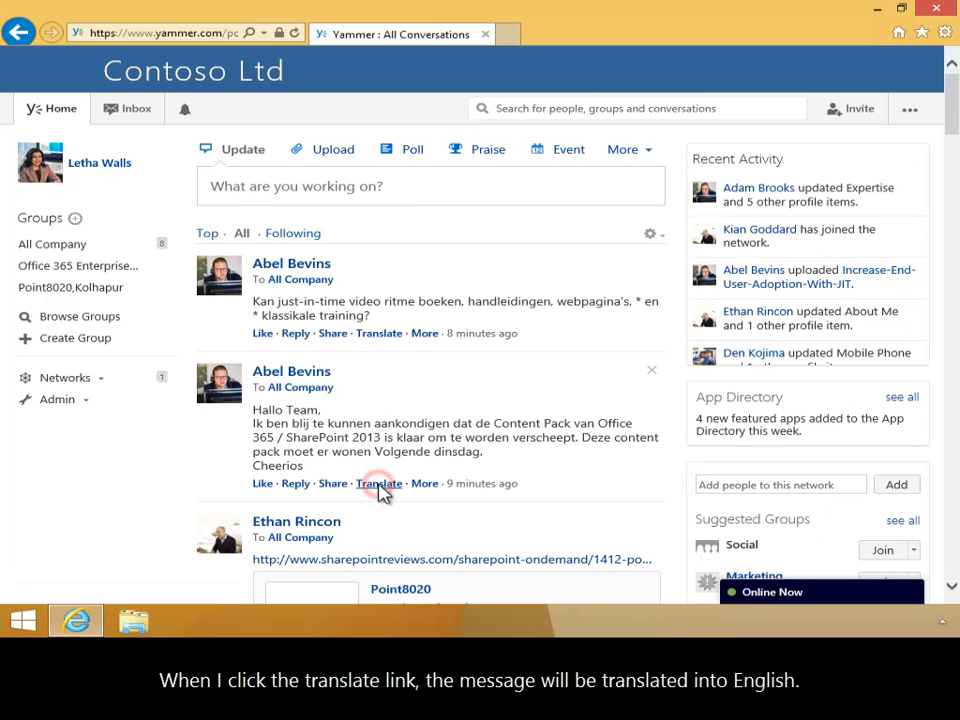
click(378, 482)
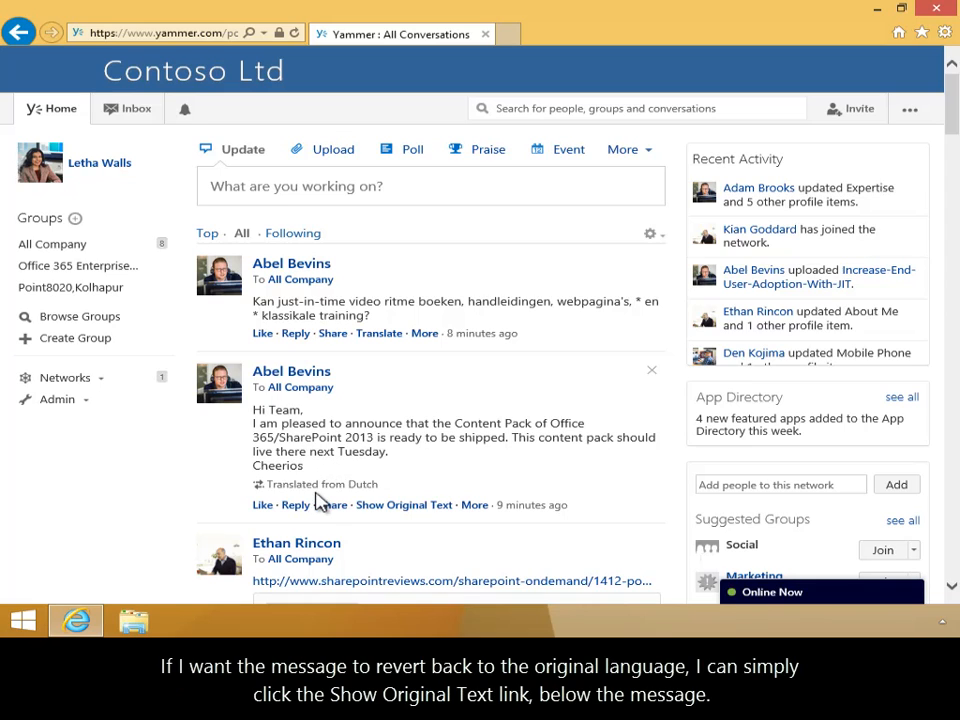
mouse_move(356, 496)
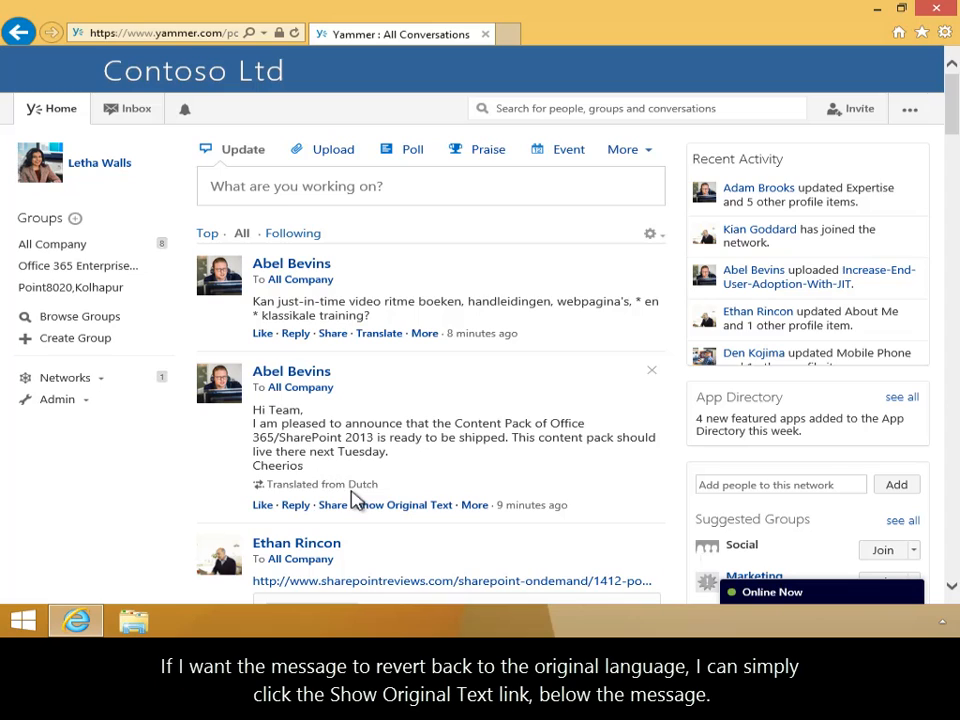
mouse_move(404, 504)
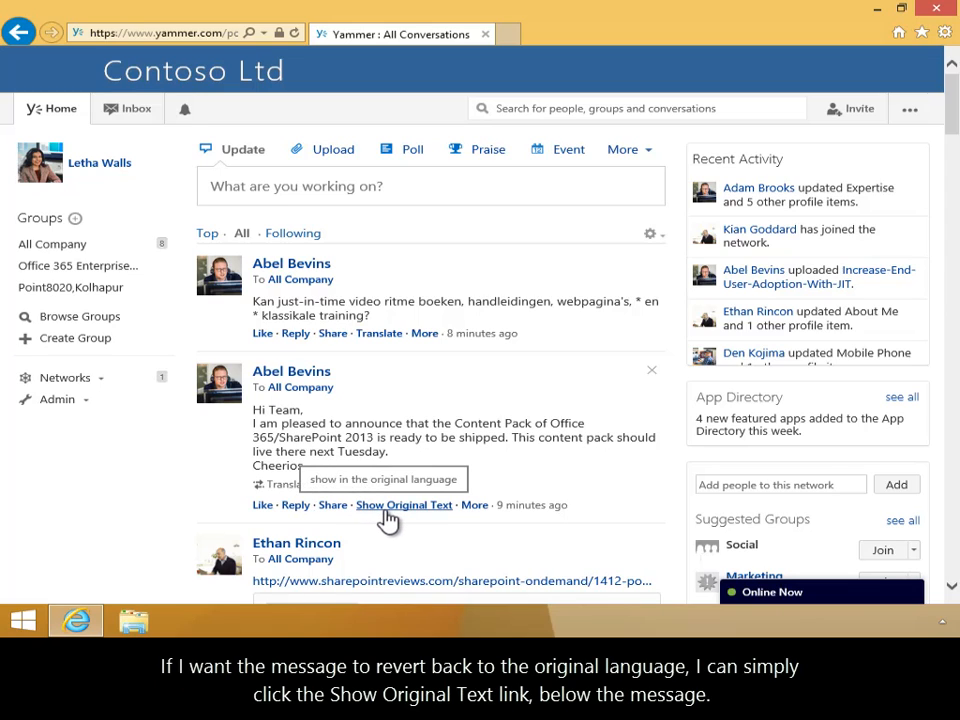
click(404, 504)
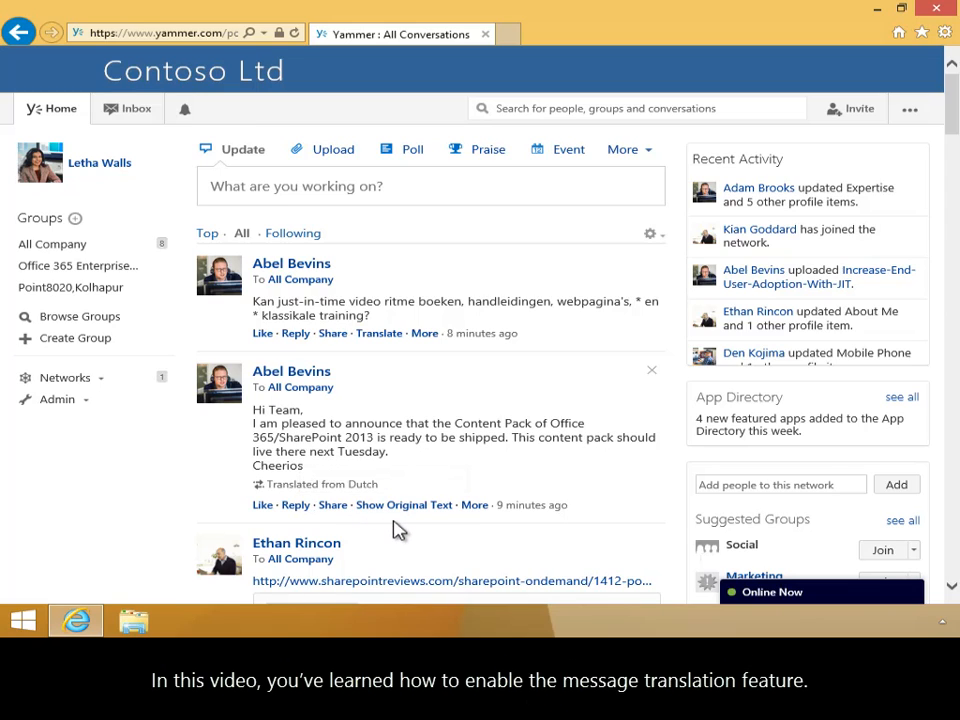